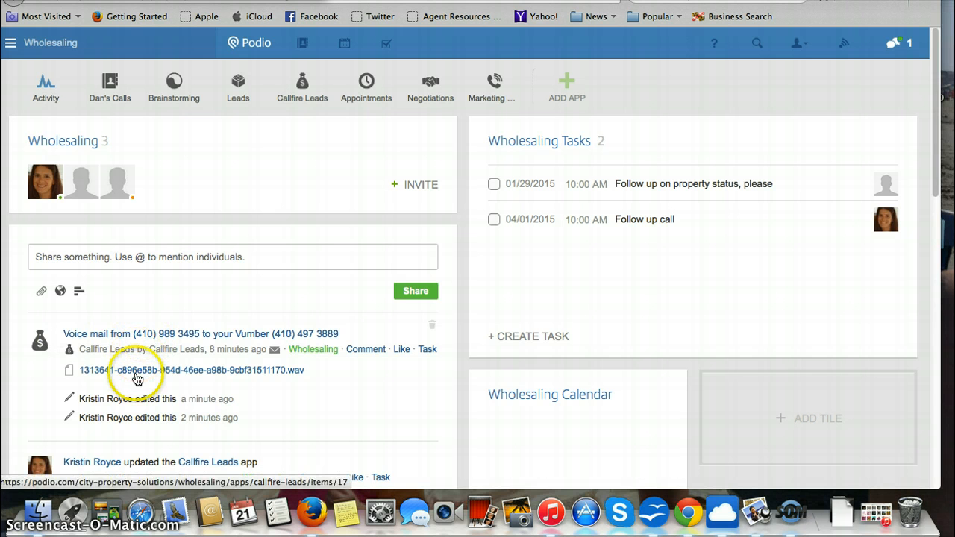
Step: Open the voicemail lead from the activity stream and empty its Property Address field
{"action": "left_click", "coordinate": [138, 370]}
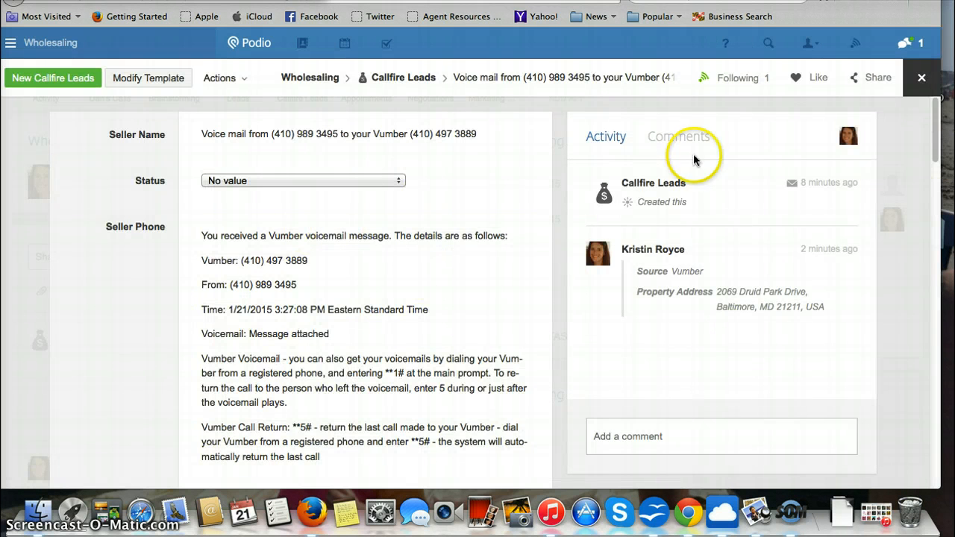
{"action": "mouse_move", "coordinate": [325, 150]}
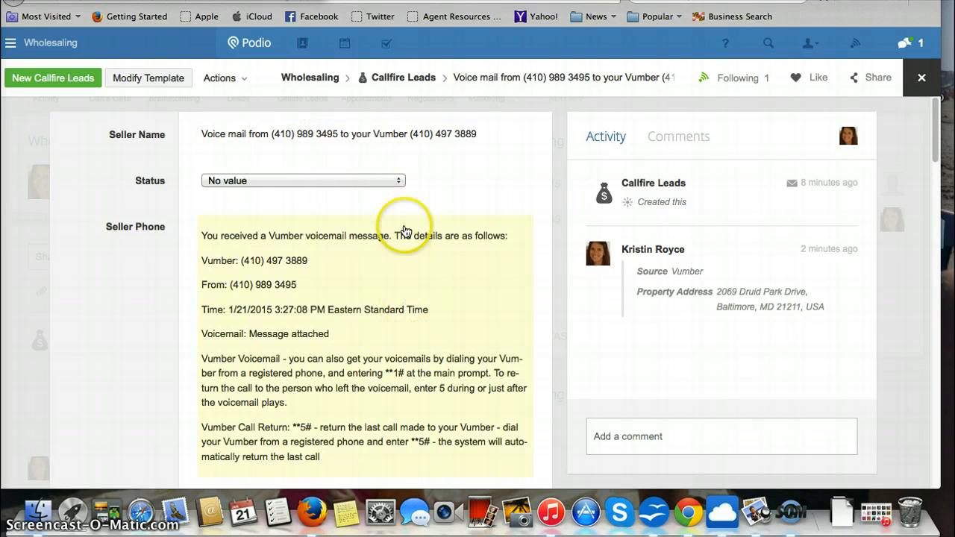
{"action": "mouse_move", "coordinate": [350, 384]}
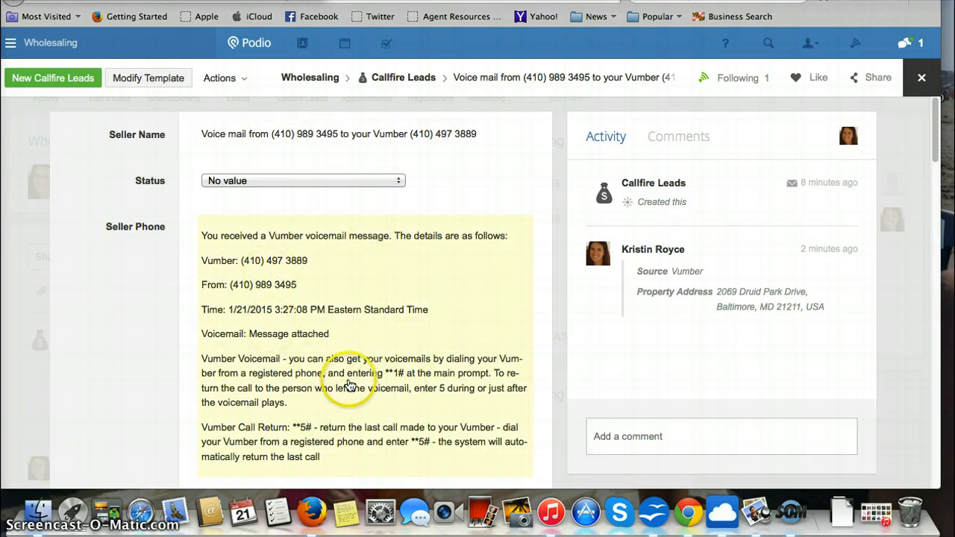
{"action": "scroll", "scroll_direction": "down", "scroll_amount": 3}
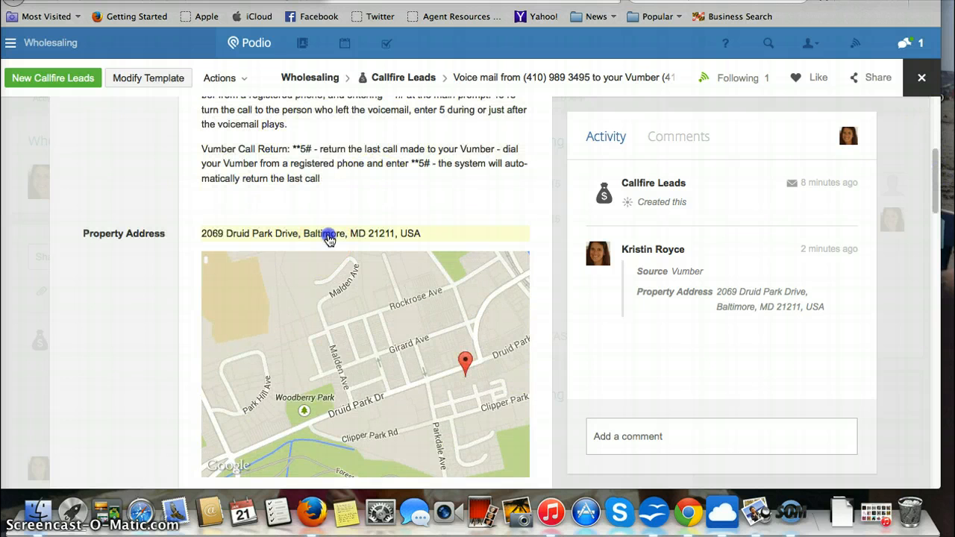
{"action": "left_click", "coordinate": [329, 234]}
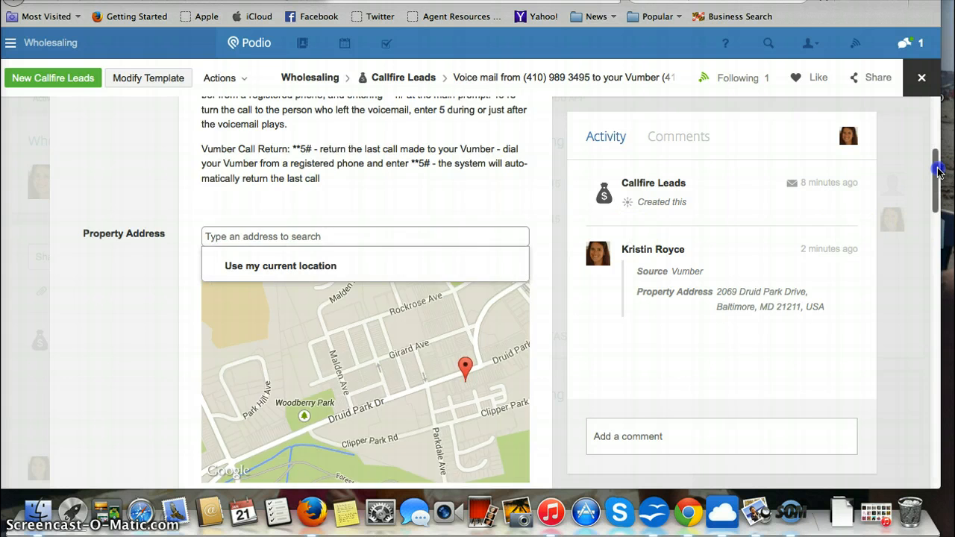
{"action": "scroll", "scroll_direction": "down", "scroll_amount": 3}
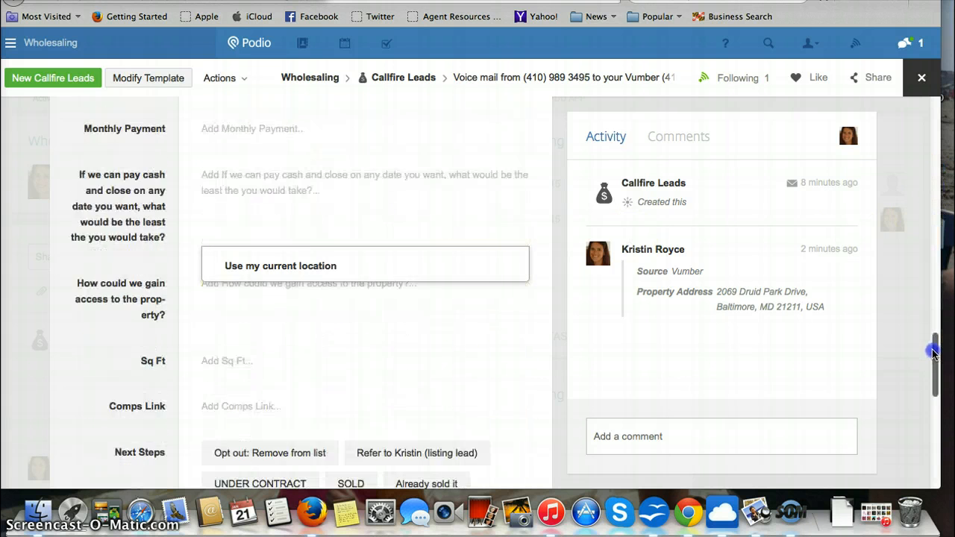
{"action": "scroll", "scroll_direction": "down", "scroll_amount": 3}
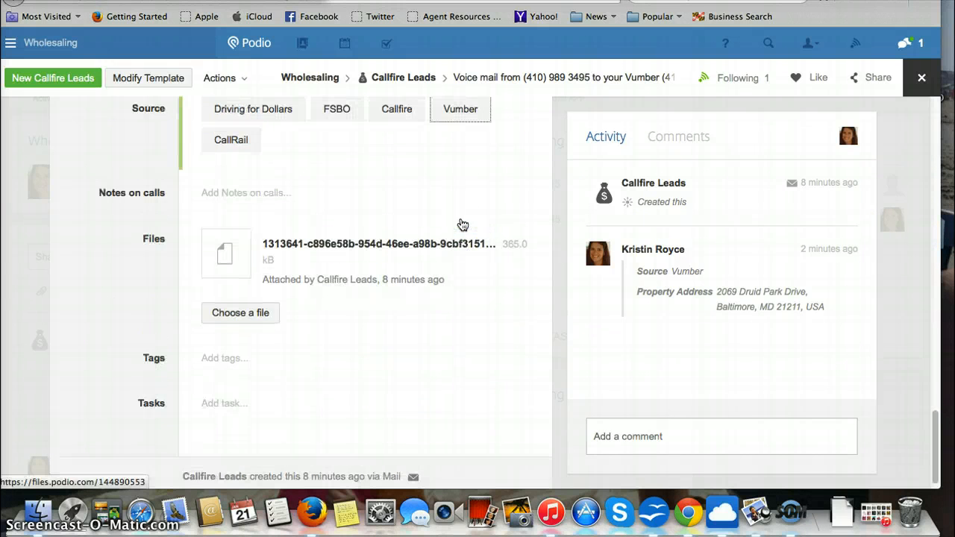
Step: Set the lead source to Vumber and open the attached .wav voicemail in iTunes
{"action": "left_click", "coordinate": [461, 109]}
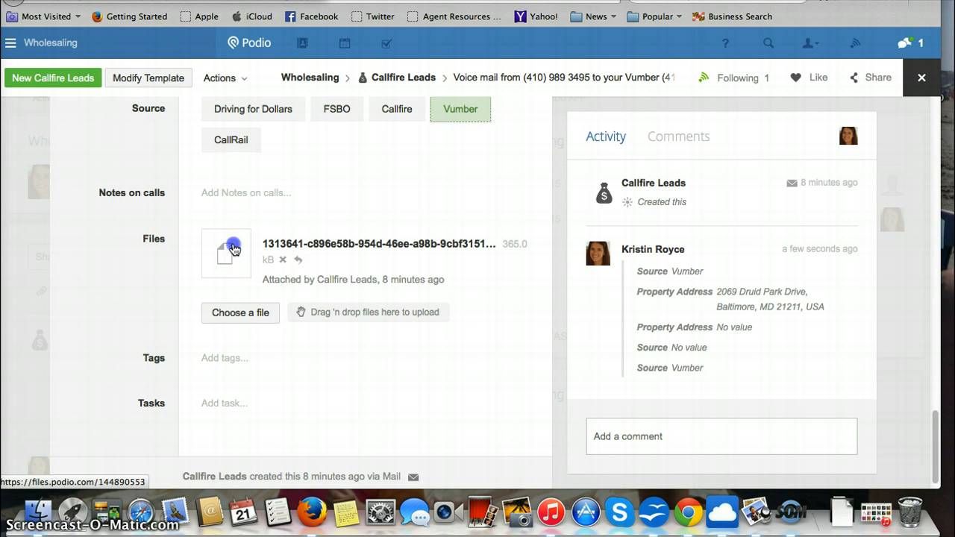
{"action": "left_click", "coordinate": [226, 252]}
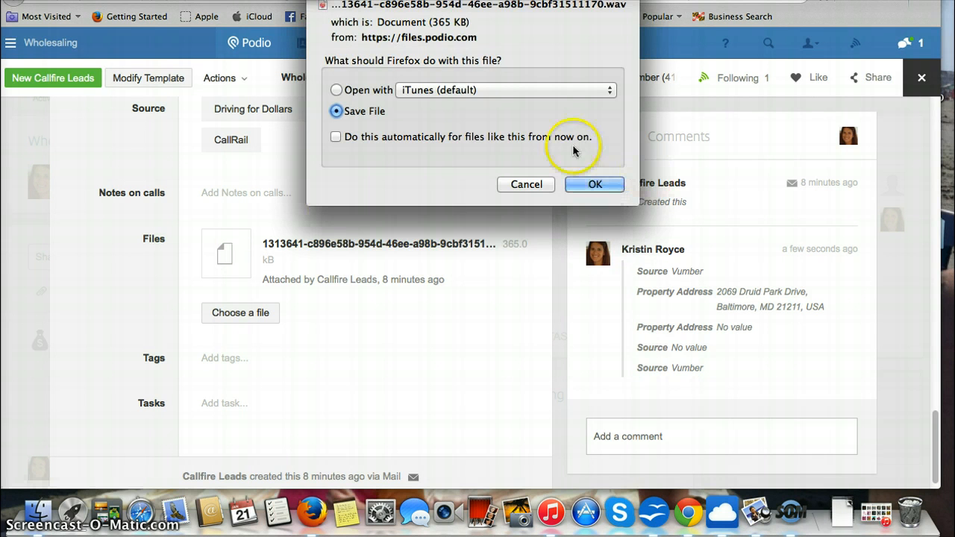
{"action": "left_click", "coordinate": [337, 90]}
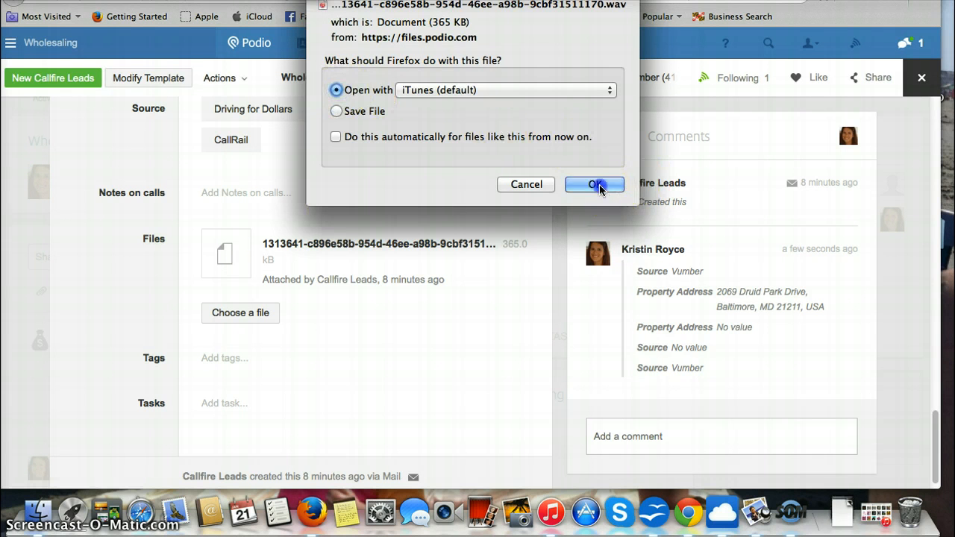
{"action": "left_click", "coordinate": [594, 184]}
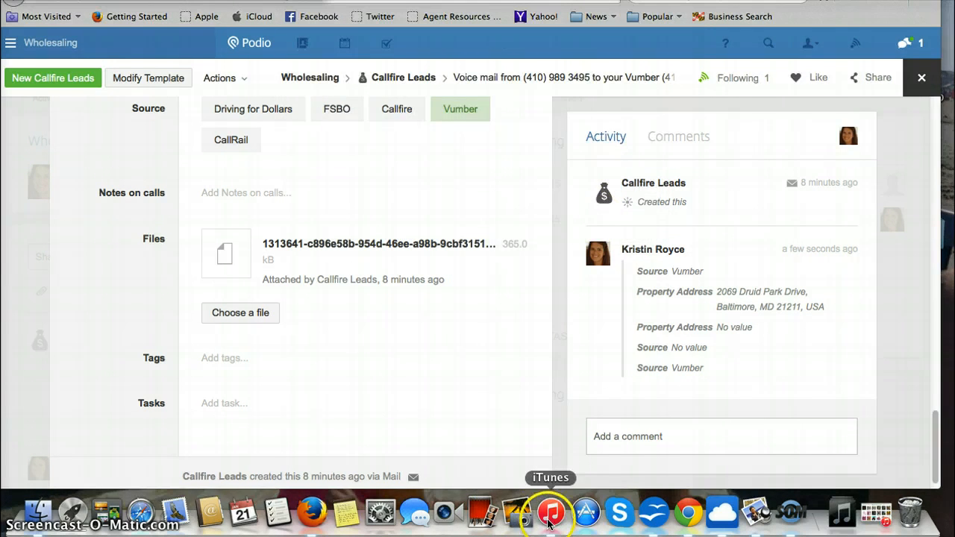
{"action": "left_click", "coordinate": [551, 513]}
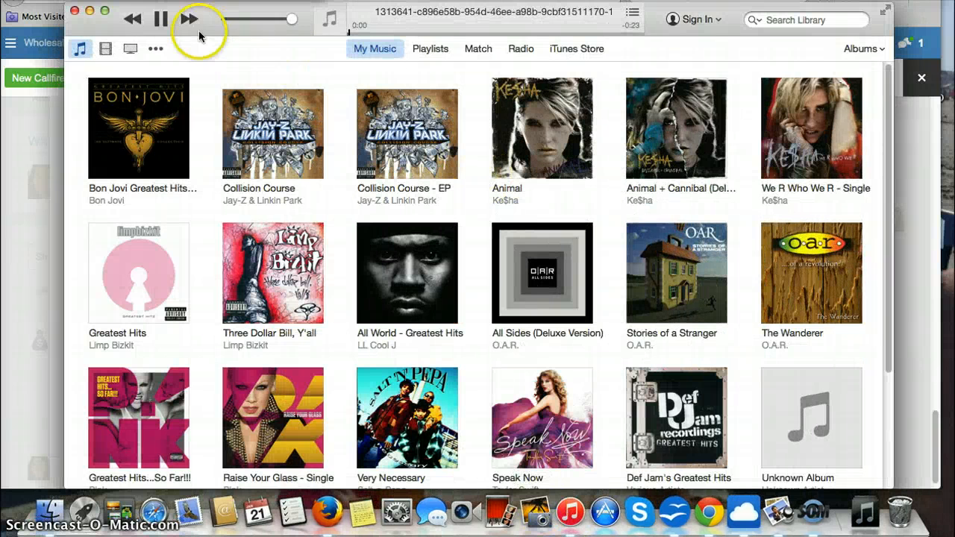
Step: Play the voicemail recording in iTunes, then pause it near the end
{"action": "left_click", "coordinate": [161, 18]}
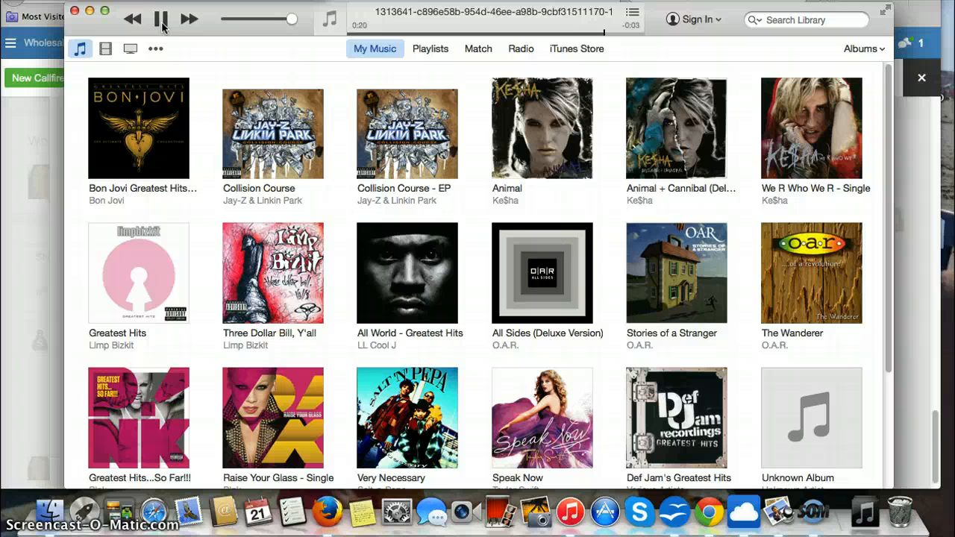
{"action": "left_click", "coordinate": [161, 18]}
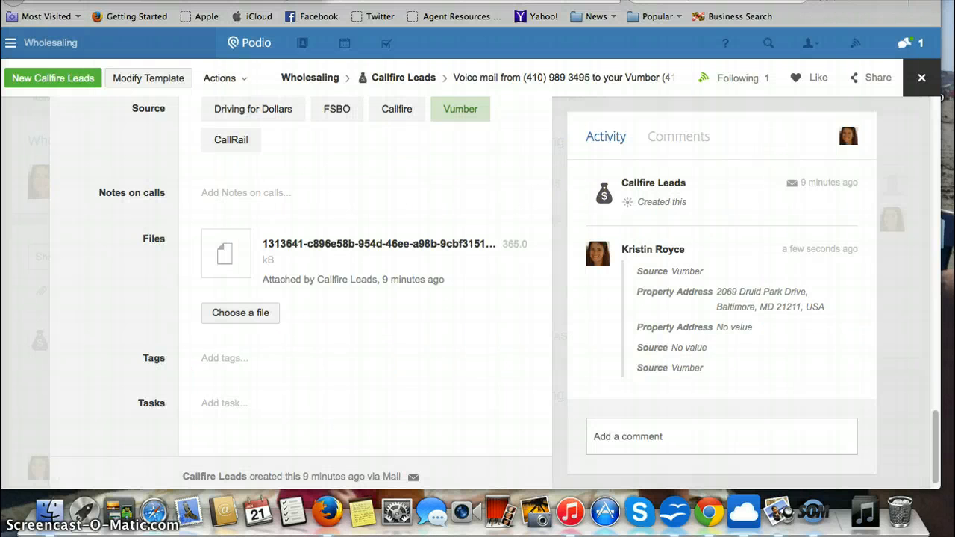
{"action": "scroll", "scroll_direction": "down", "scroll_amount": 3}
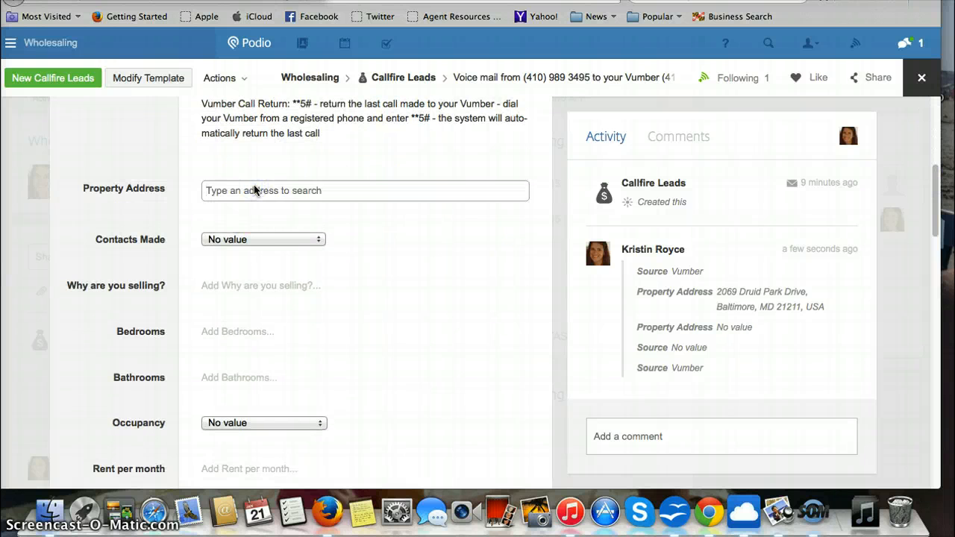
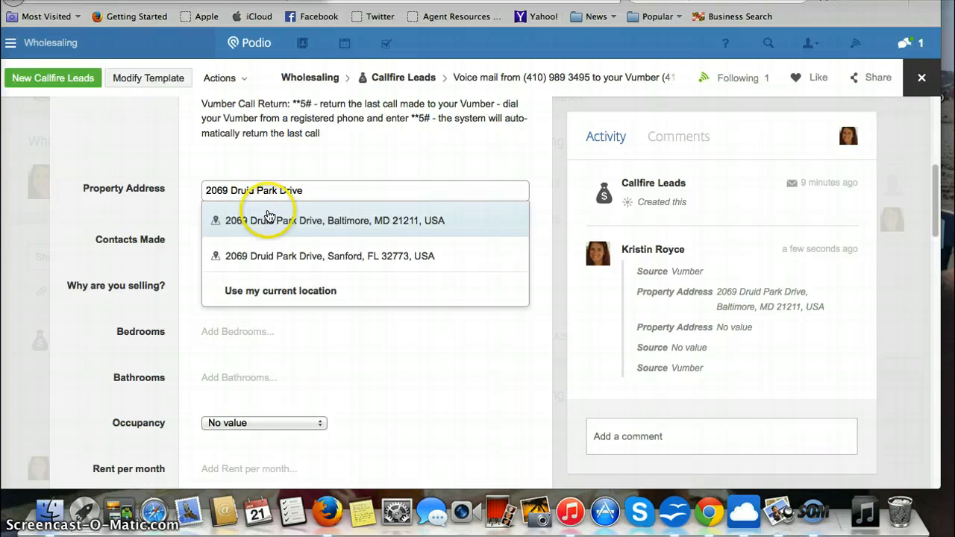
{"action": "left_click", "coordinate": [335, 220]}
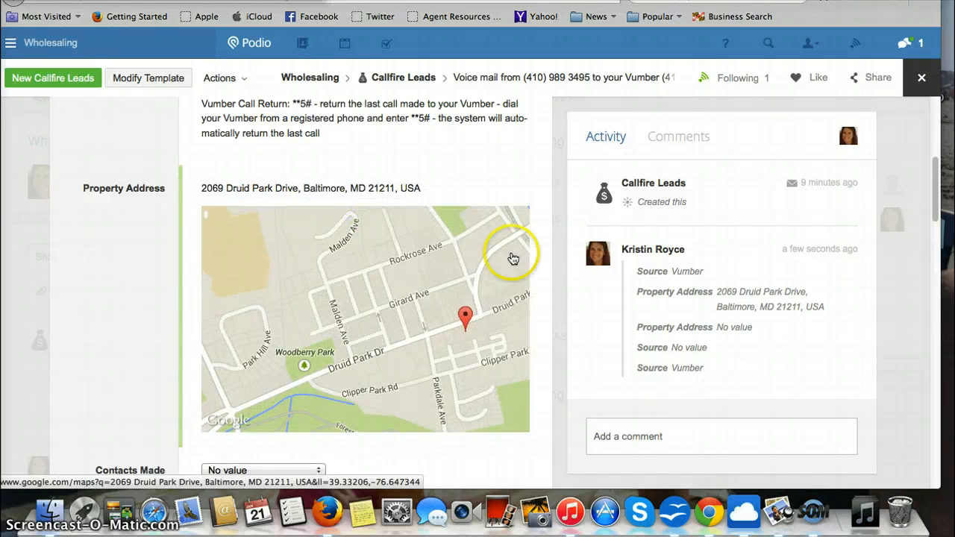
{"action": "mouse_move", "coordinate": [925, 203]}
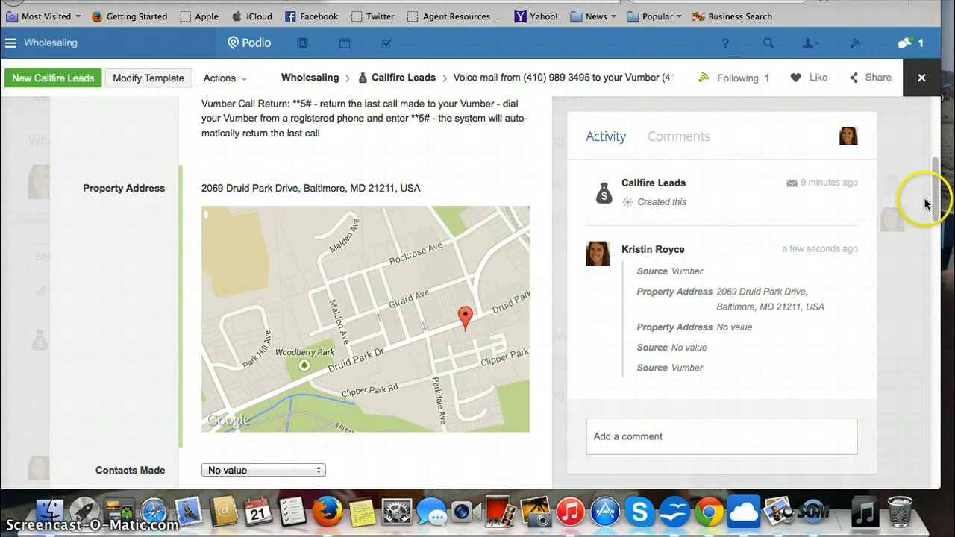
{"action": "scroll", "scroll_direction": "down", "scroll_amount": 3}
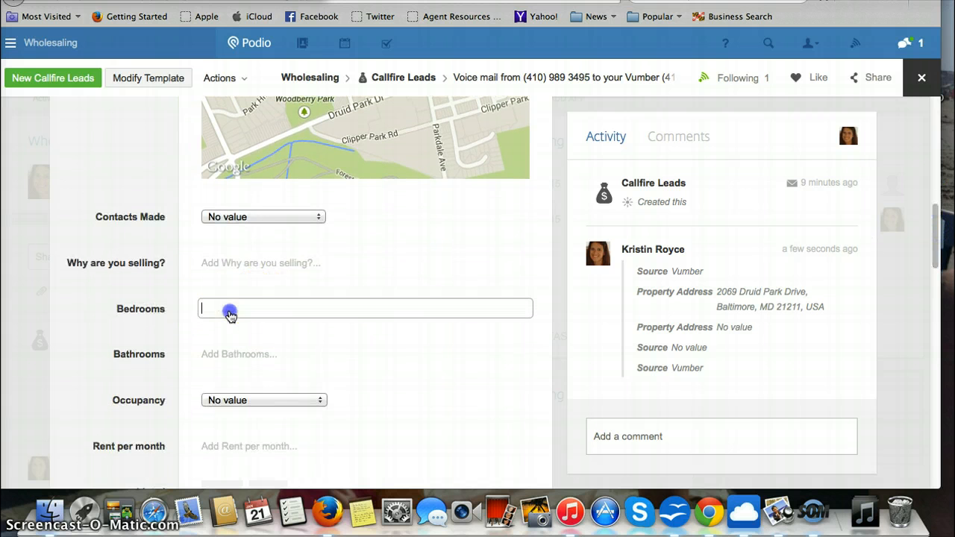
Step: Enter 3 for Bedrooms and 3 for Bathrooms on the lead
{"action": "type", "text": "3"}
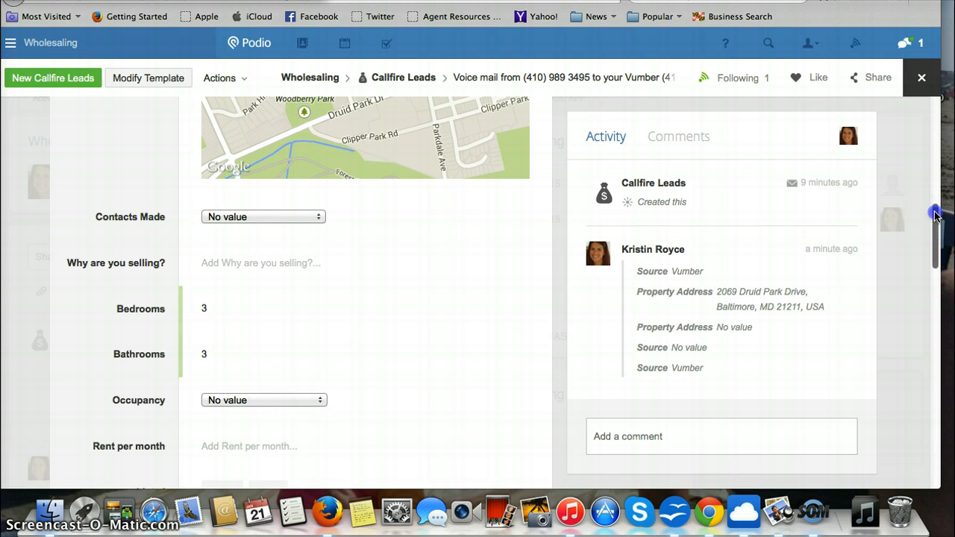
{"action": "scroll", "scroll_direction": "down", "scroll_amount": 3}
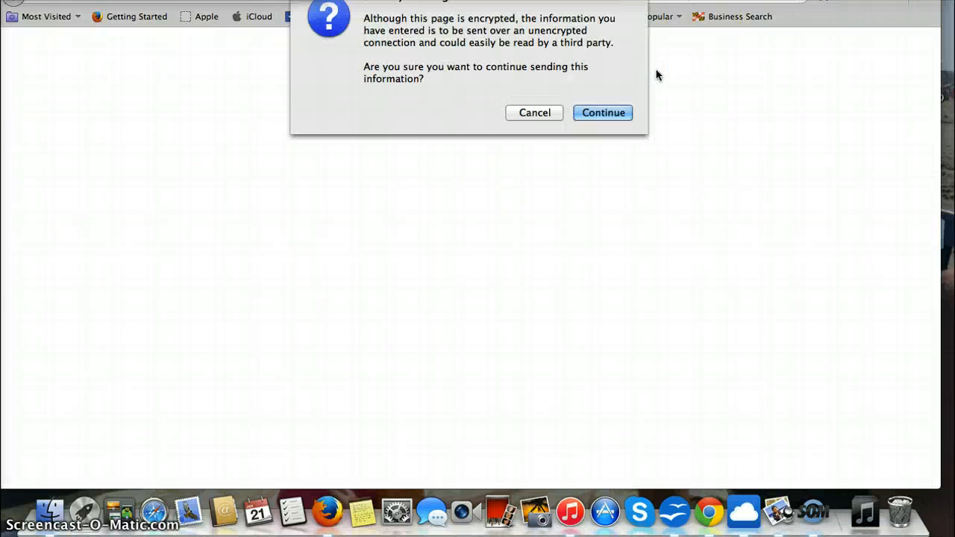
Step: Continue to MRIS Matrix, start a General residential search, and set Close Date (Sold) to 365+
{"action": "left_click", "coordinate": [603, 113]}
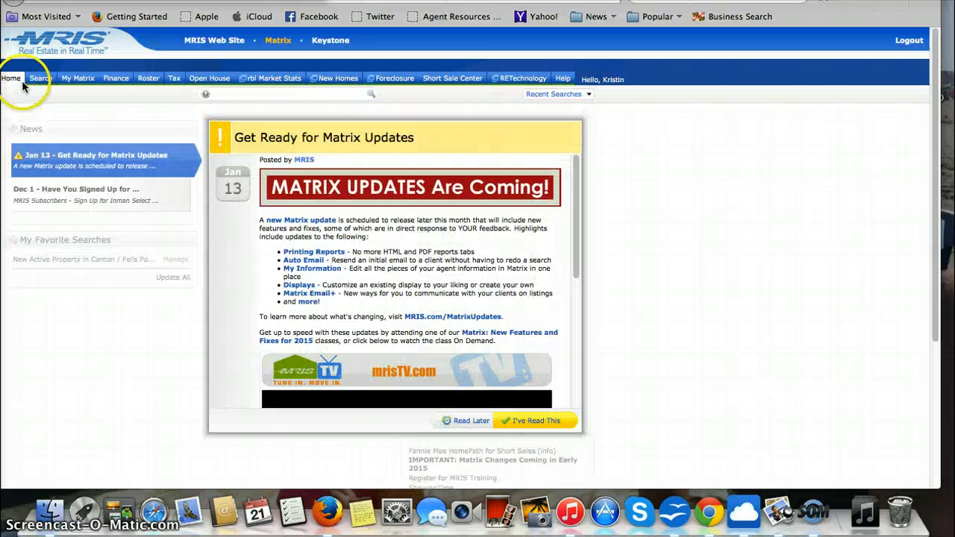
{"action": "left_click", "coordinate": [40, 78]}
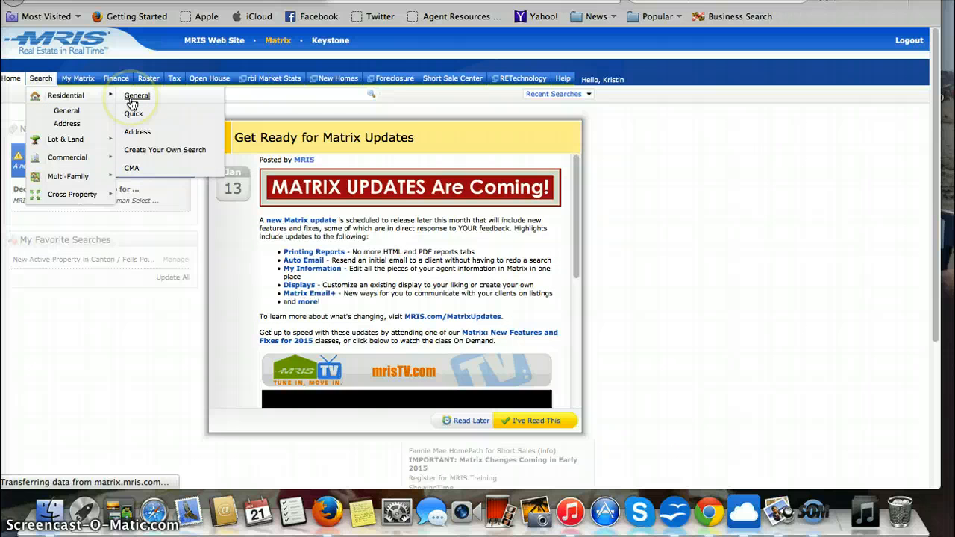
{"action": "left_click", "coordinate": [137, 95]}
{"action": "type", "text": "3"}
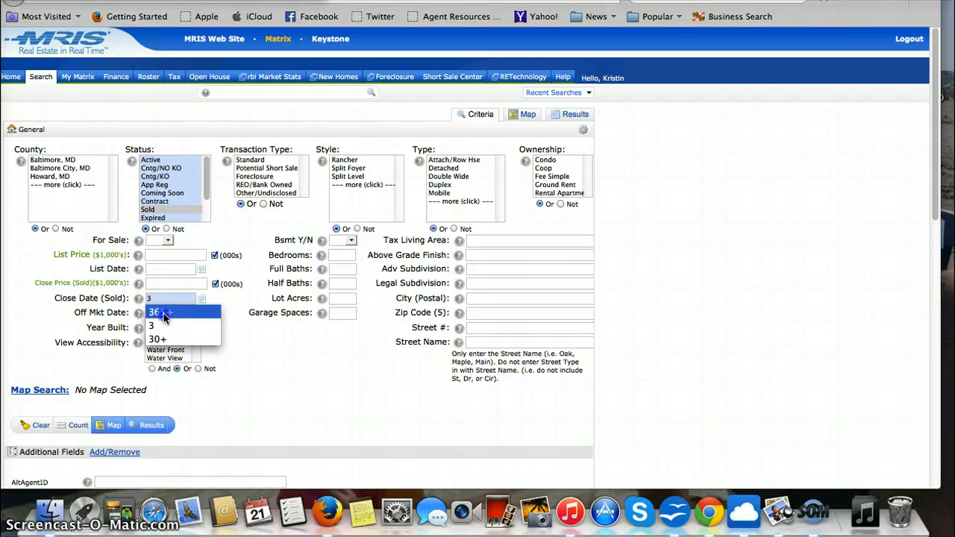
{"action": "left_click", "coordinate": [158, 311]}
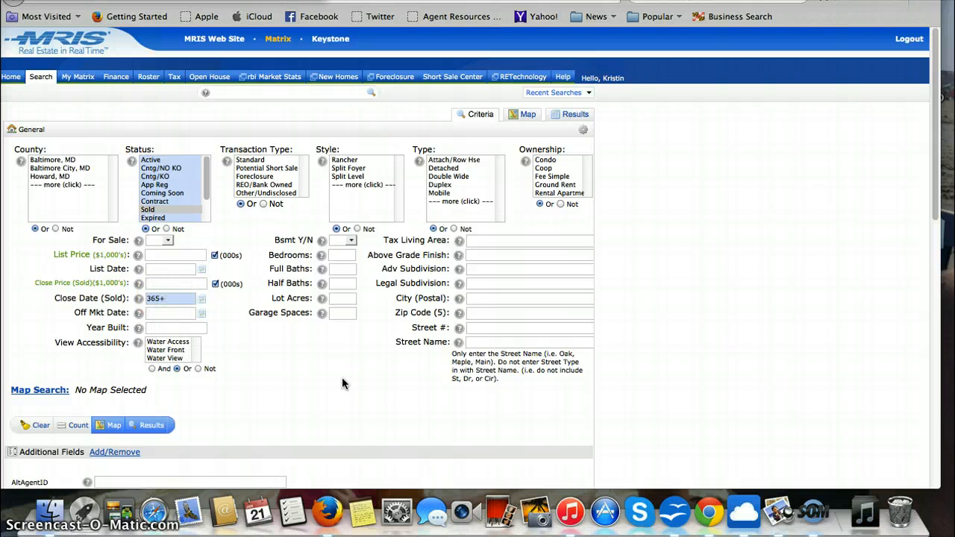
{"action": "left_click", "coordinate": [172, 297]}
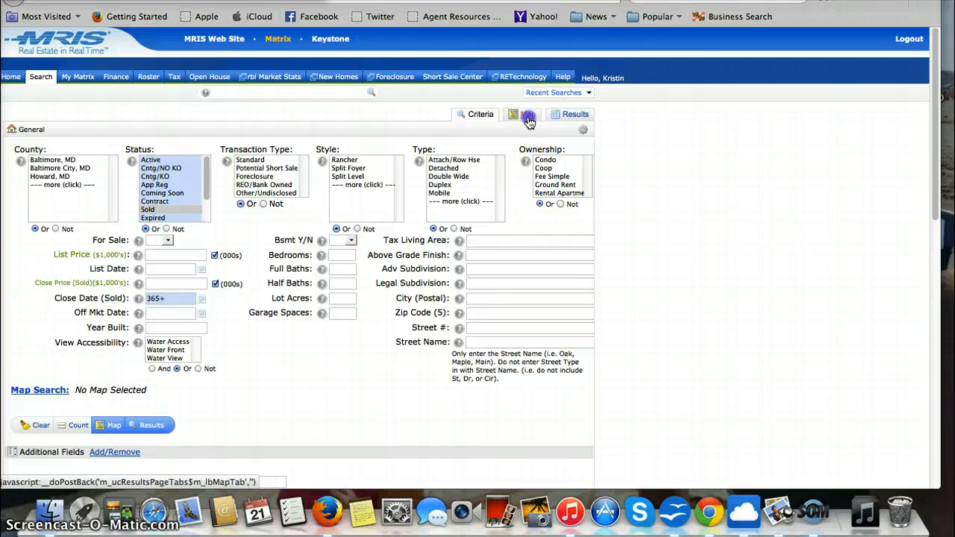
{"action": "left_click", "coordinate": [528, 115]}
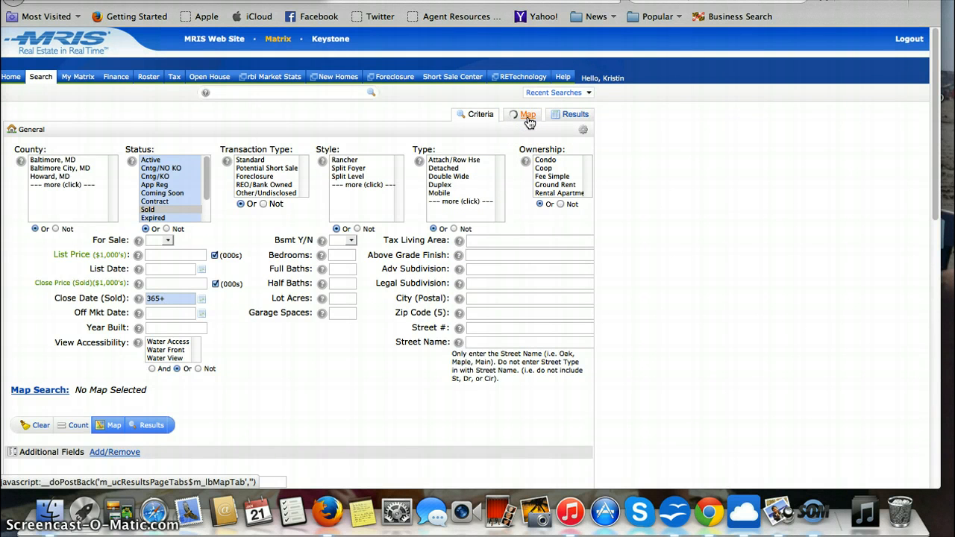
{"action": "left_click", "coordinate": [528, 115]}
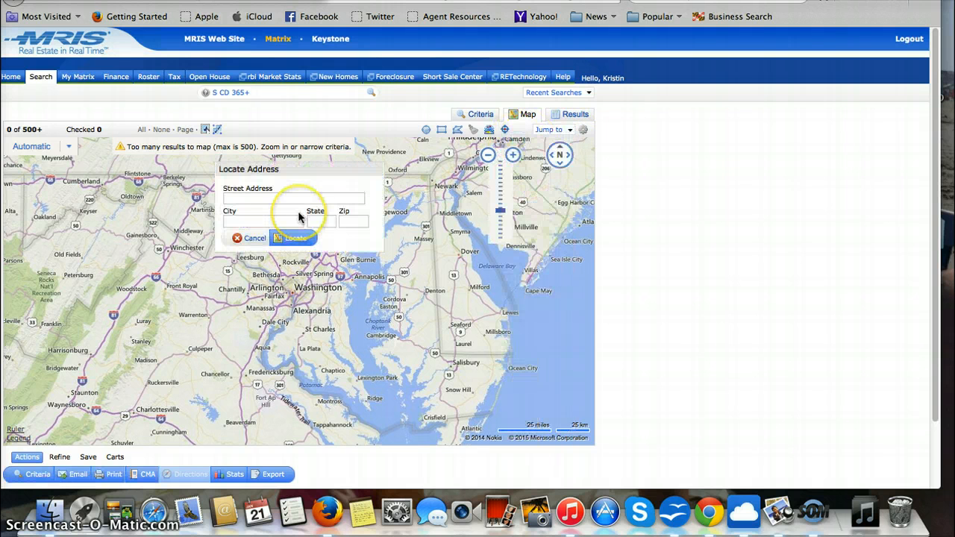
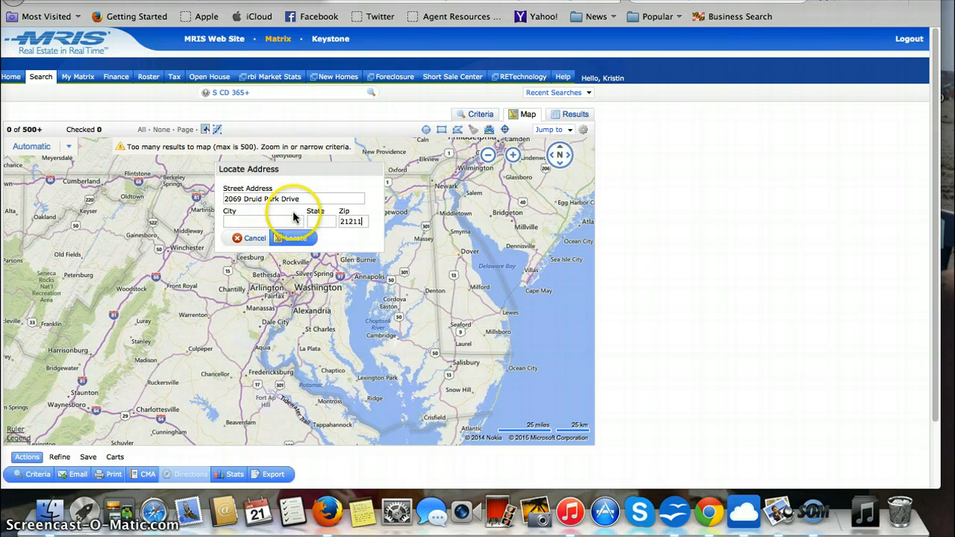
{"action": "left_click", "coordinate": [291, 237]}
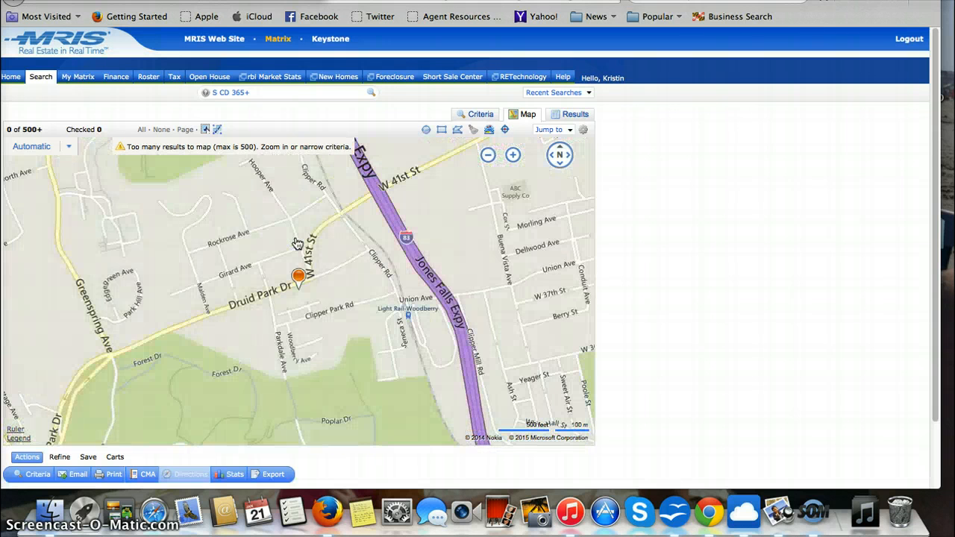
{"action": "left_click", "coordinate": [513, 154]}
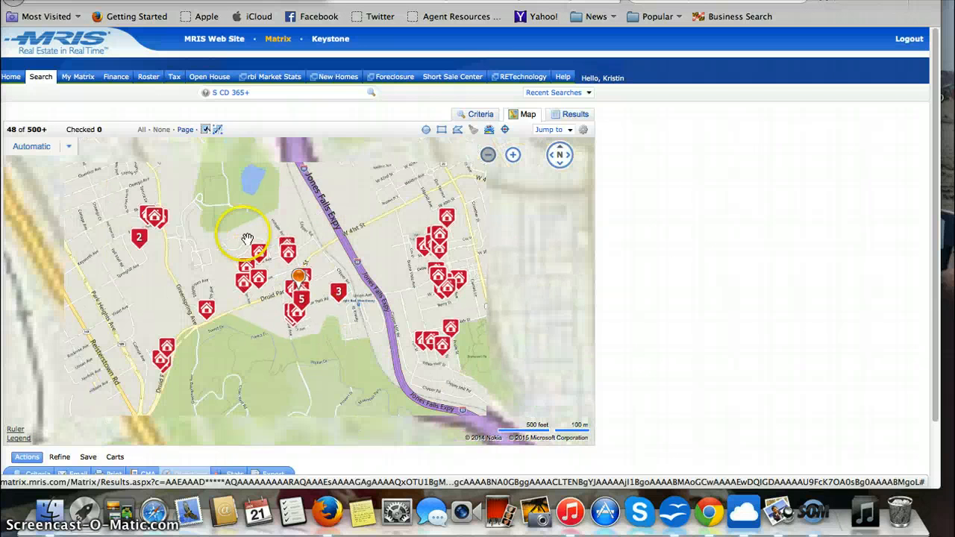
Step: Zoom out, draw a radius circle around the property, and view the 20 results
{"action": "left_click", "coordinate": [488, 155]}
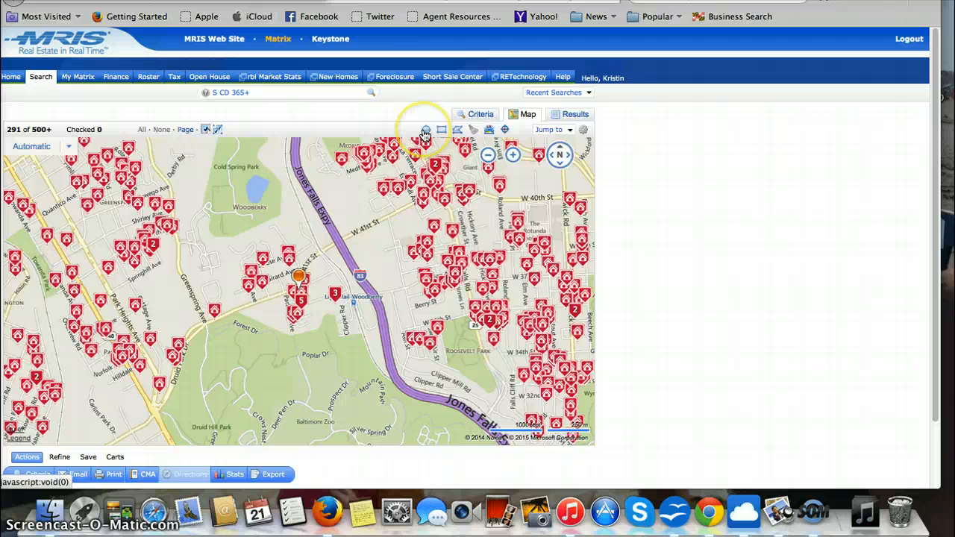
{"action": "mouse_move", "coordinate": [425, 131]}
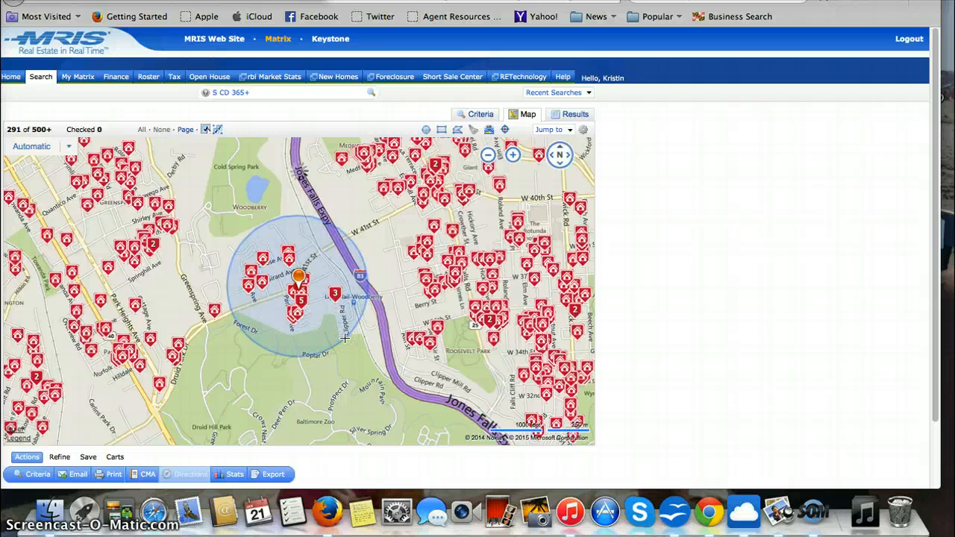
{"action": "left_click", "coordinate": [575, 114]}
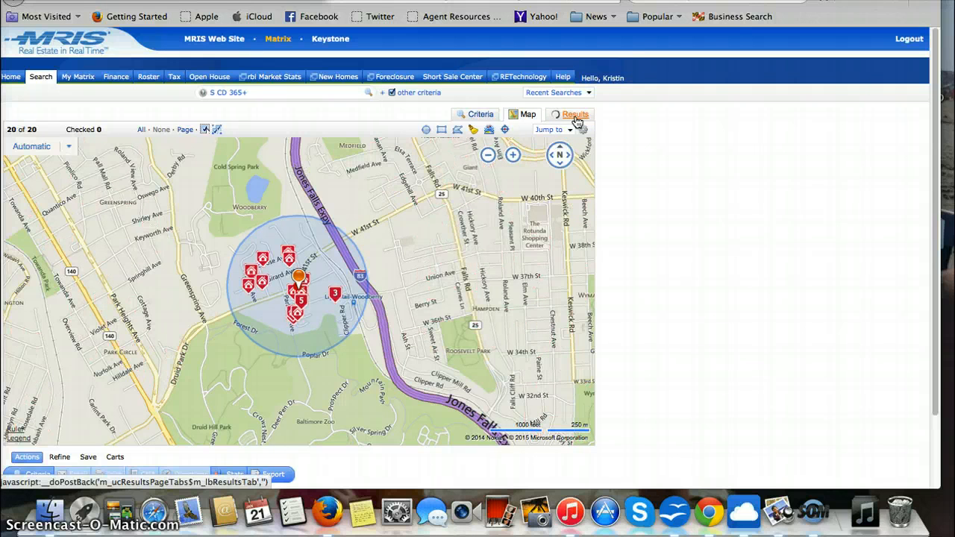
{"action": "left_click", "coordinate": [575, 115]}
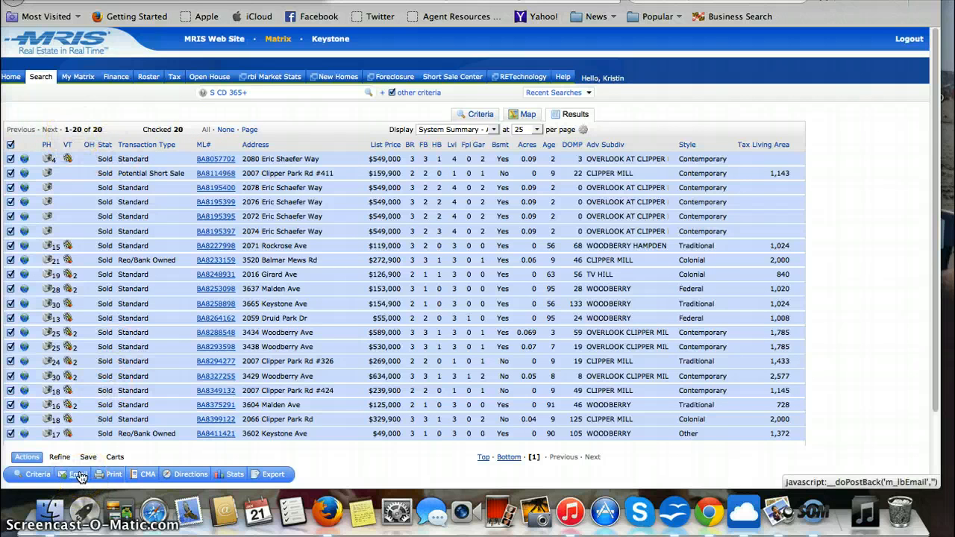
Step: Email the 20 checked listings to your own contact with subject 'house comps'
{"action": "left_click", "coordinate": [75, 474]}
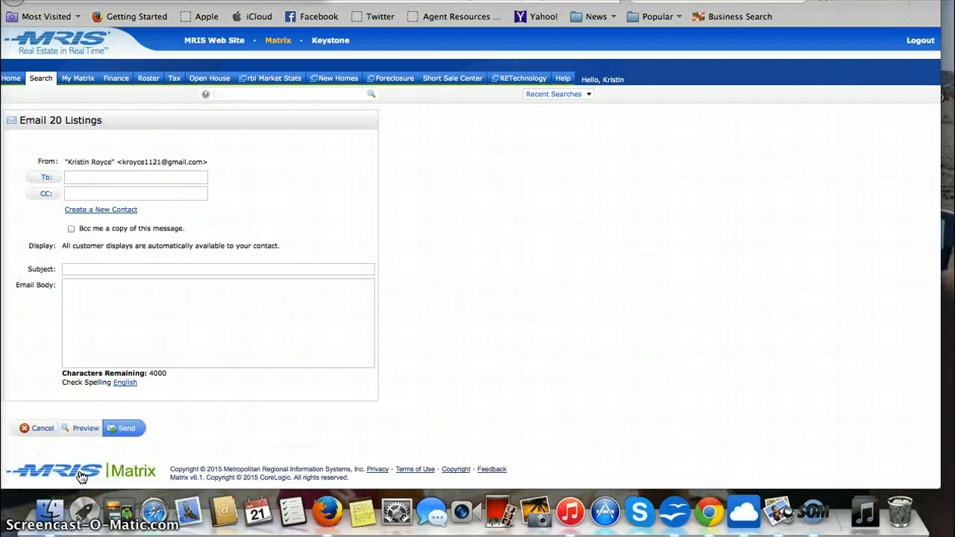
{"action": "left_click", "coordinate": [136, 177]}
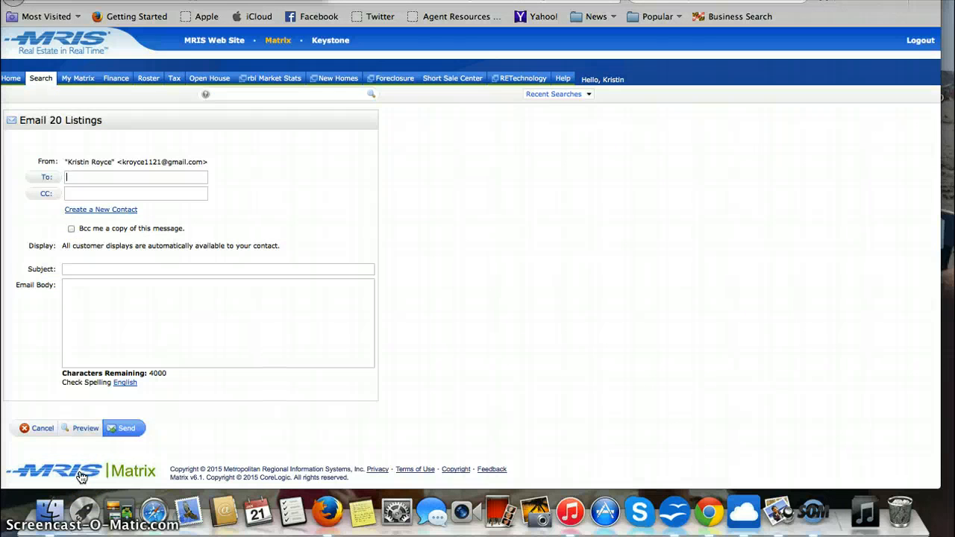
{"action": "type", "text": "kr"}
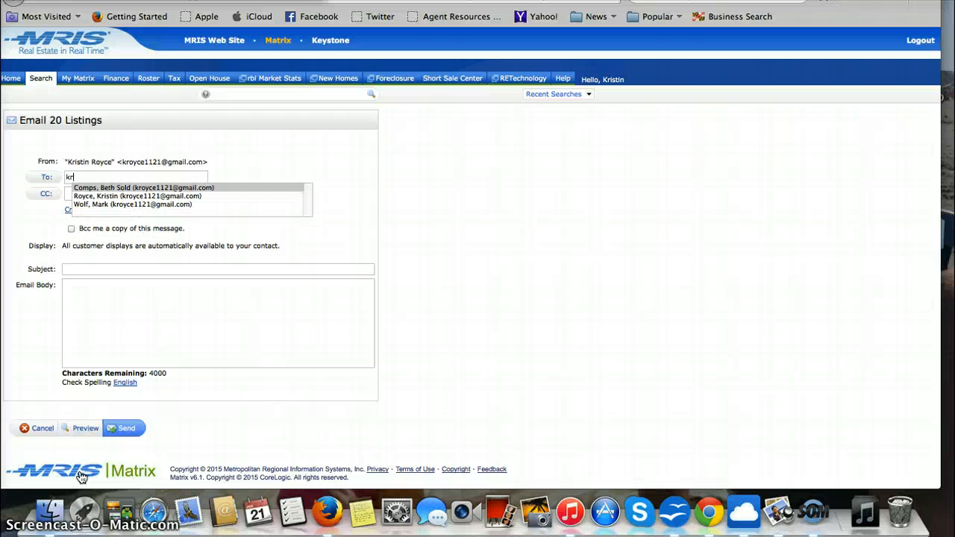
{"action": "left_click", "coordinate": [138, 196]}
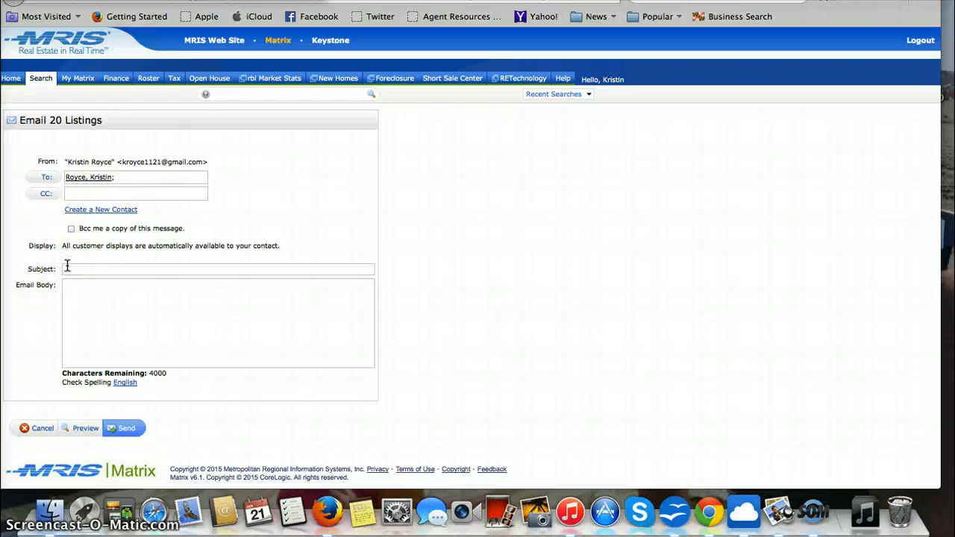
{"action": "type", "text": "house comps"}
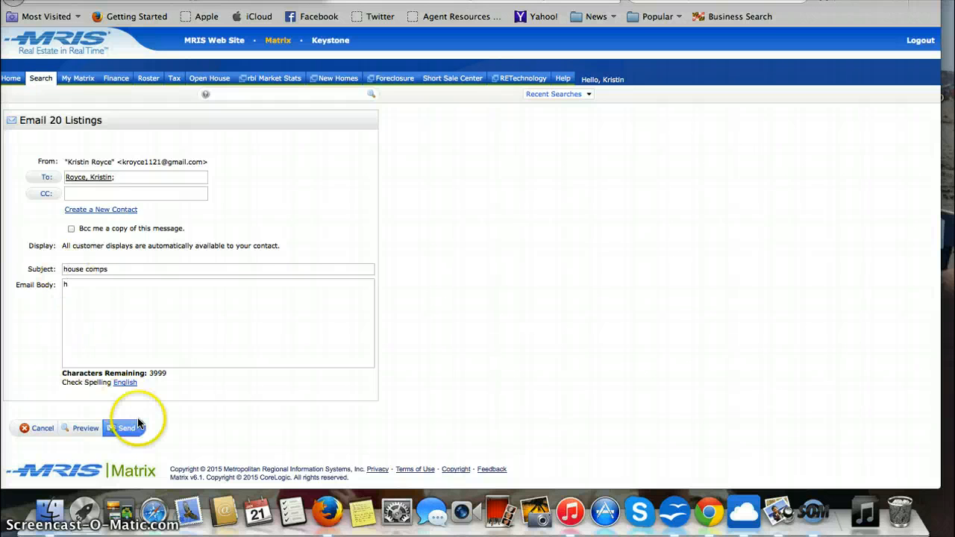
{"action": "left_click", "coordinate": [125, 428]}
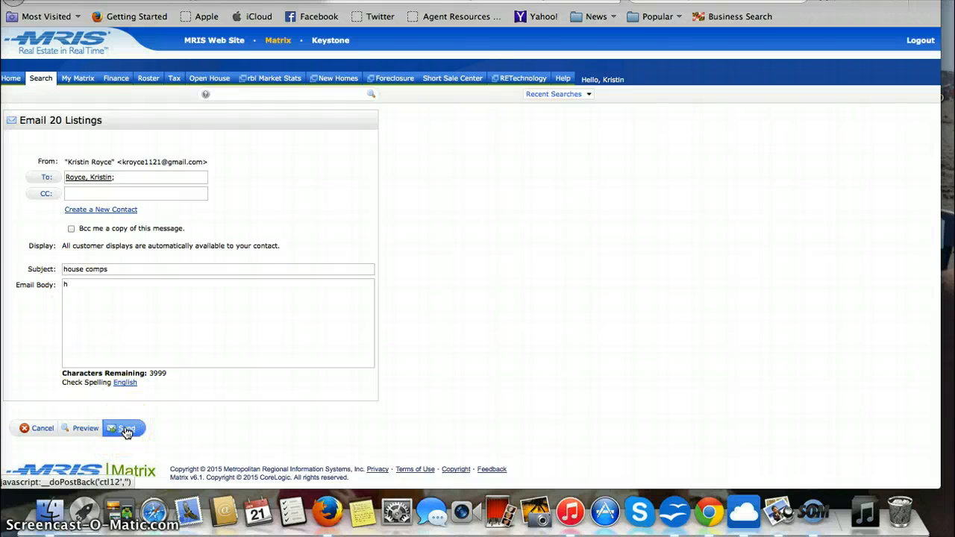
{"action": "left_click", "coordinate": [124, 428]}
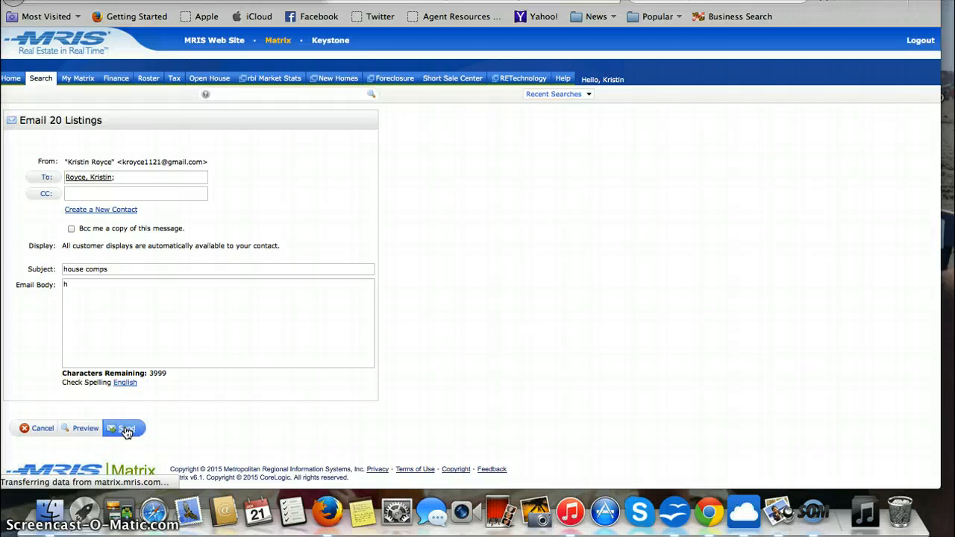
{"action": "left_click", "coordinate": [124, 428]}
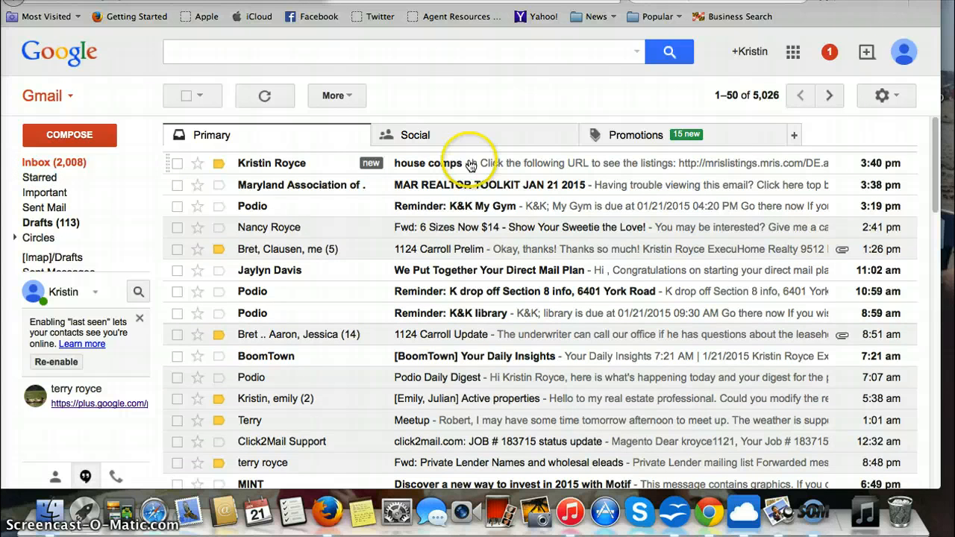
Step: Open the 'house comps' email, take its listings link, and return to Podio
{"action": "left_click", "coordinate": [427, 163]}
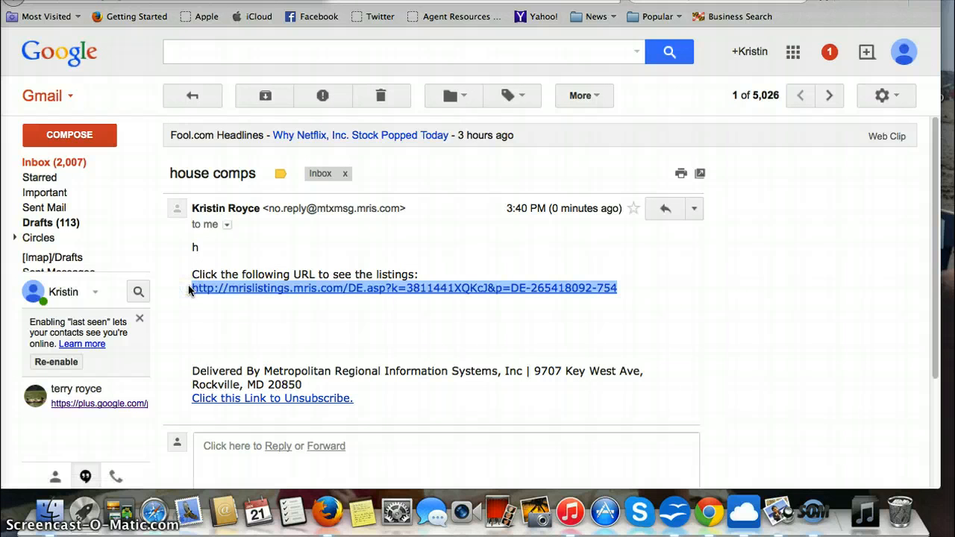
{"action": "left_click", "coordinate": [403, 288]}
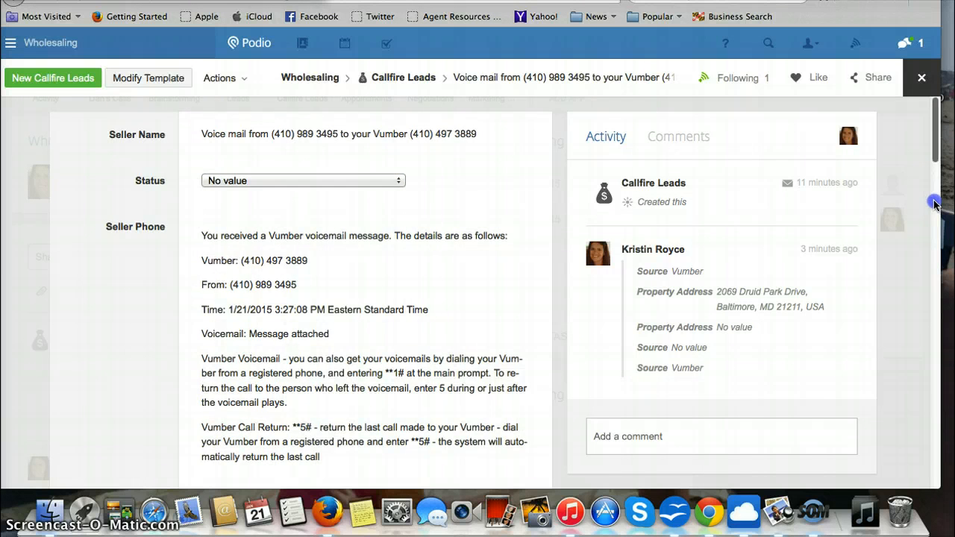
Step: Paste the MRIS listings URL into Comps Link, save, and reopen the record to verify
{"action": "scroll", "scroll_direction": "down", "scroll_amount": 3}
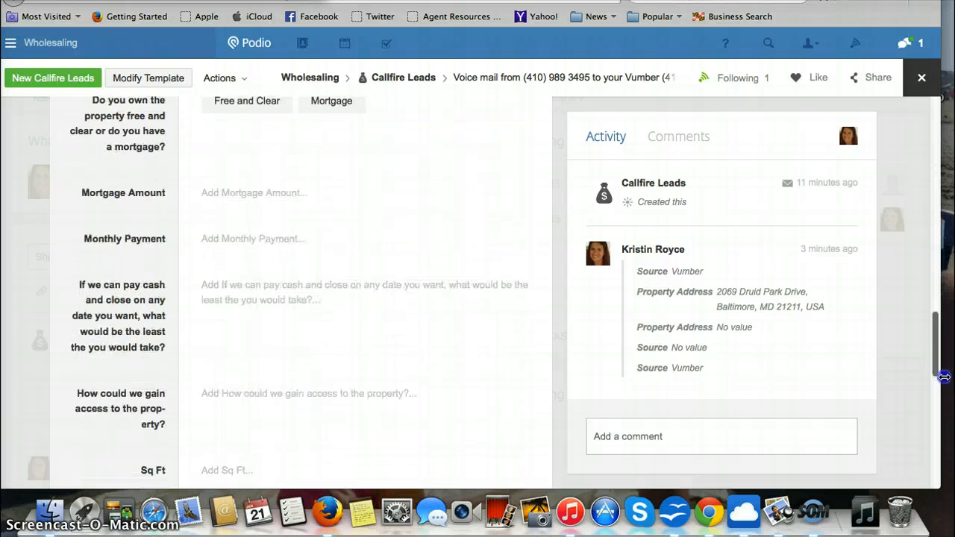
{"action": "scroll", "scroll_direction": "down", "scroll_amount": 3}
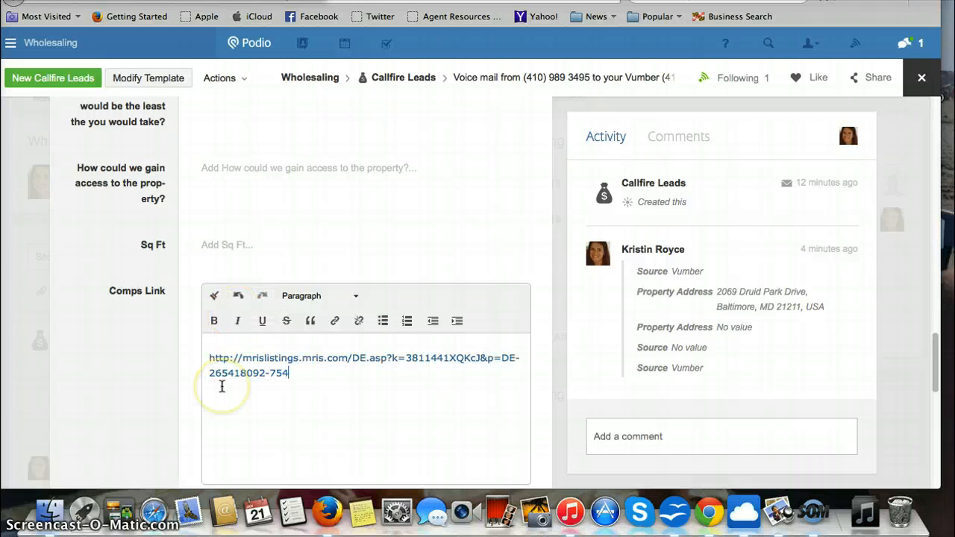
{"action": "mouse_move", "coordinate": [522, 294]}
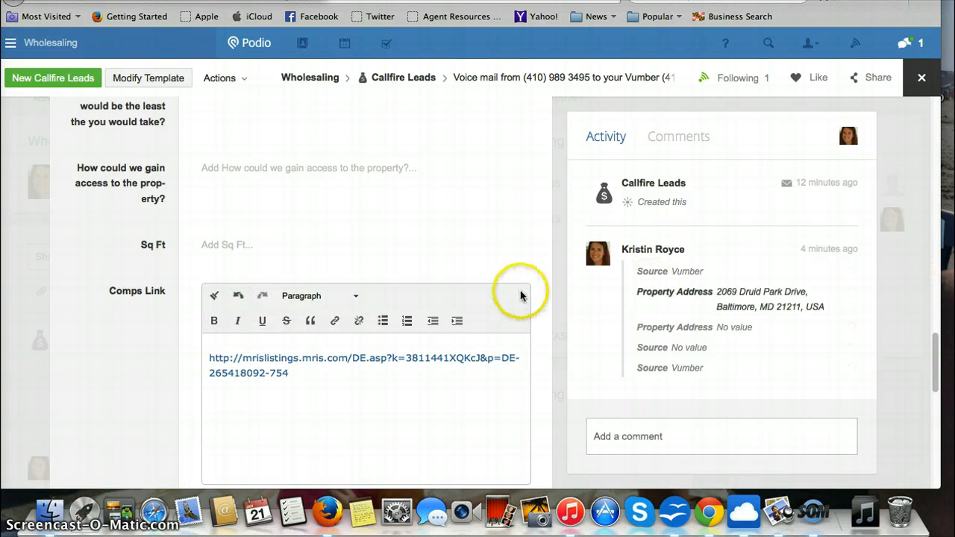
{"action": "left_click", "coordinate": [922, 77]}
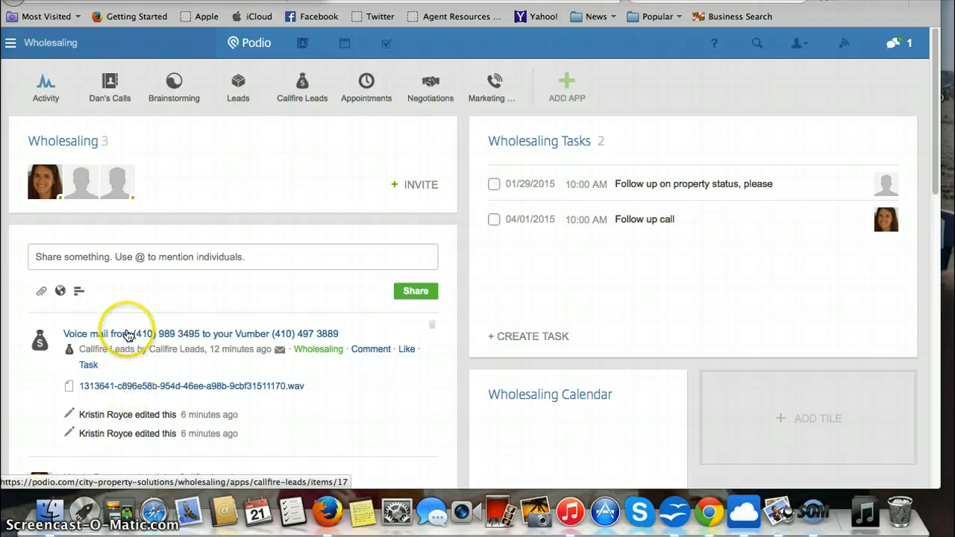
{"action": "left_click", "coordinate": [127, 334]}
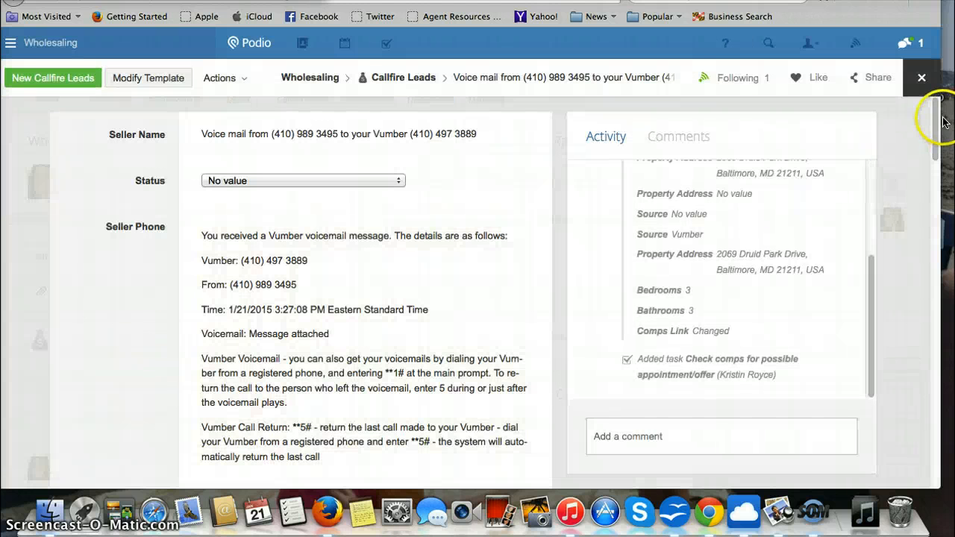
{"action": "scroll", "scroll_direction": "down", "scroll_amount": 3}
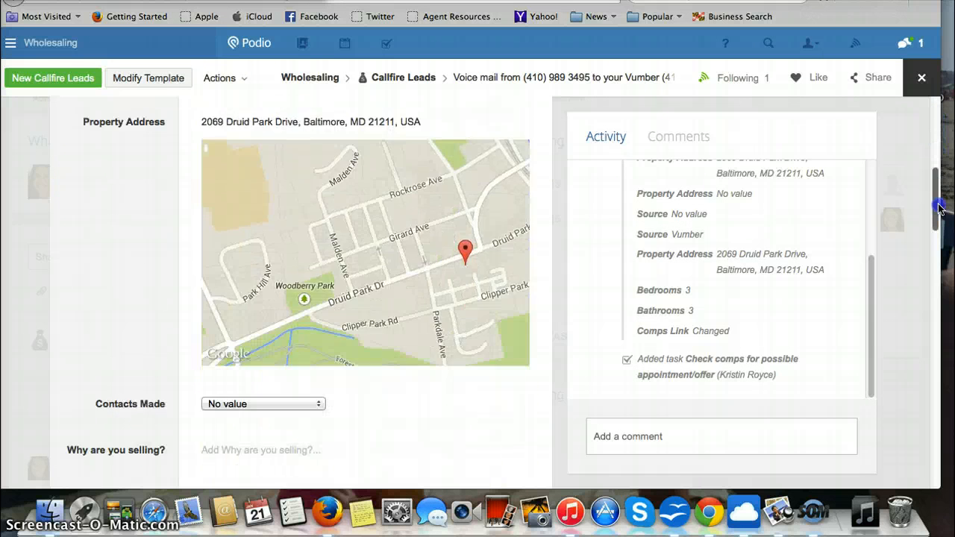
{"action": "scroll", "scroll_direction": "down", "scroll_amount": 3}
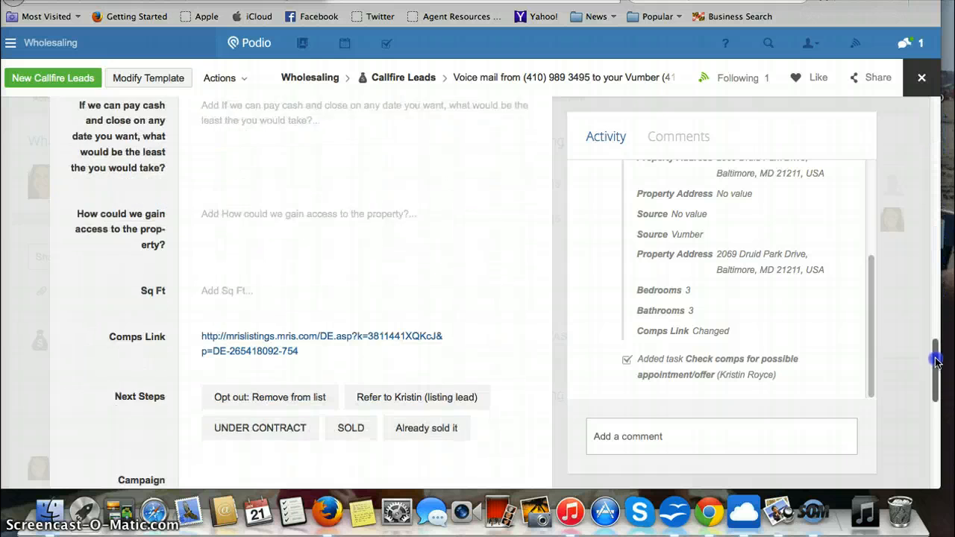
{"action": "scroll", "scroll_direction": "down", "scroll_amount": 3}
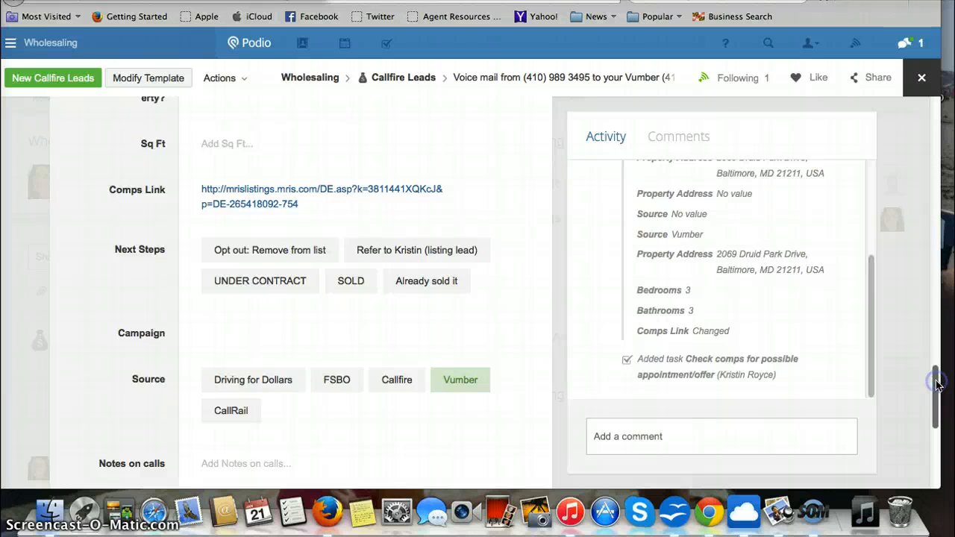
{"action": "mouse_move", "coordinate": [937, 369]}
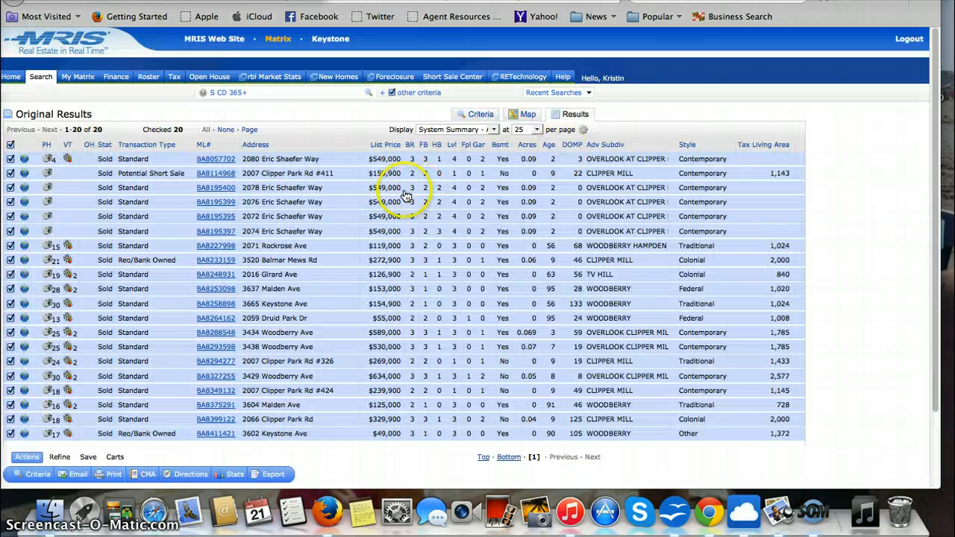
Step: Widen the map search circle to about 0.51 miles and view the 30 resulting listings
{"action": "left_click", "coordinate": [523, 115]}
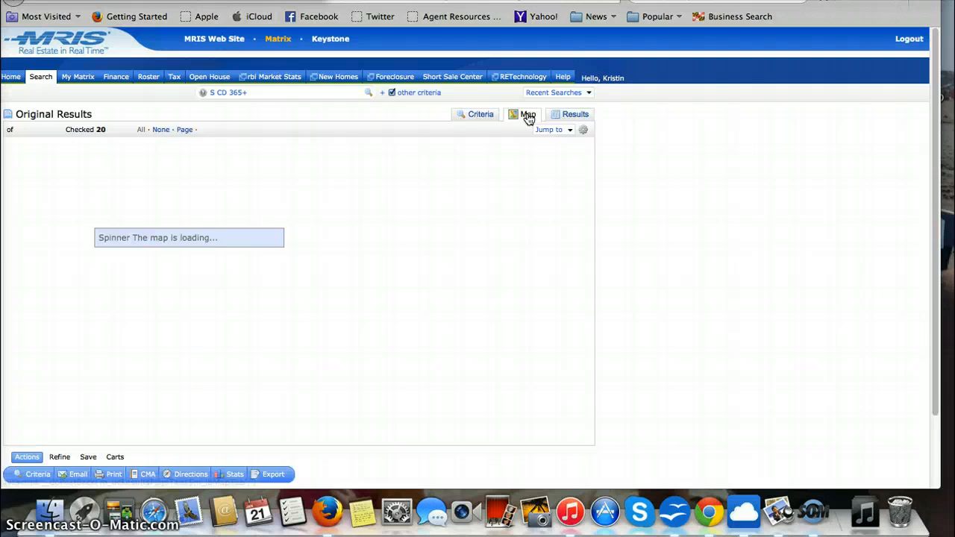
{"action": "left_click", "coordinate": [528, 114]}
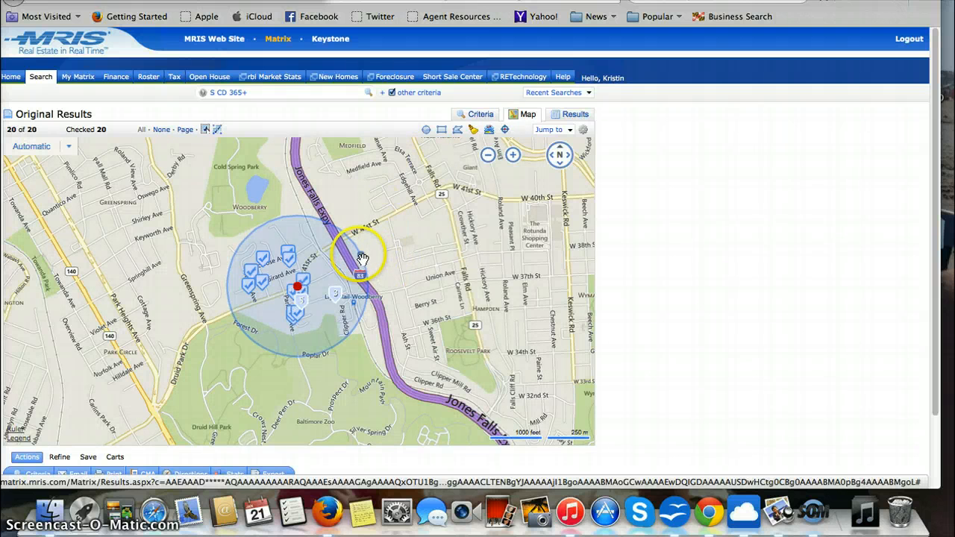
{"action": "left_click_drag", "start_coordinate": [362, 257], "coordinate": [425, 239]}
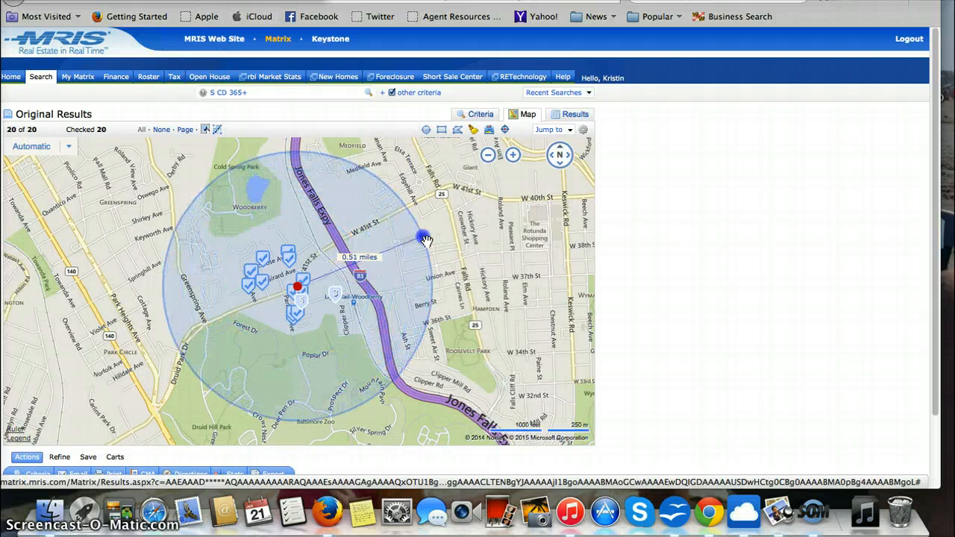
{"action": "left_click_drag", "start_coordinate": [421, 237], "coordinate": [422, 243]}
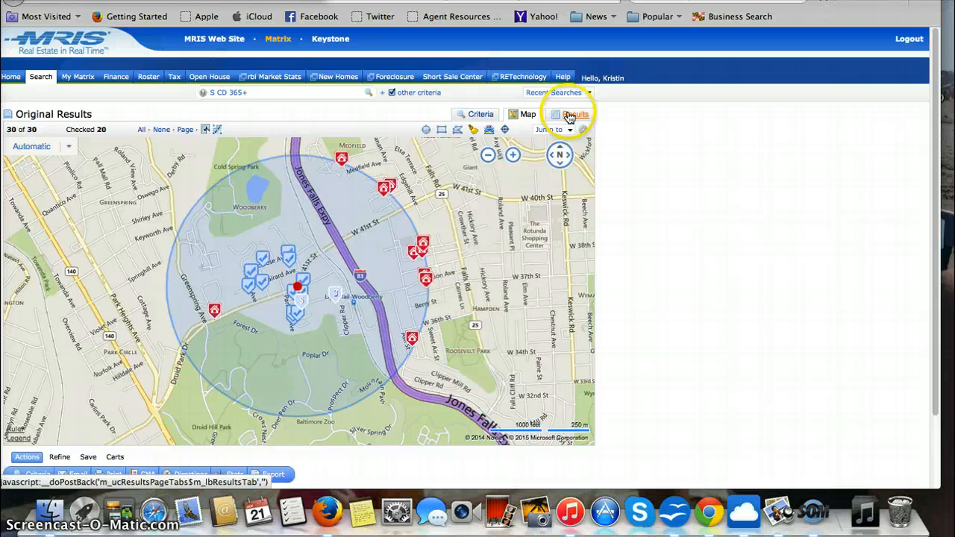
{"action": "left_click", "coordinate": [574, 115]}
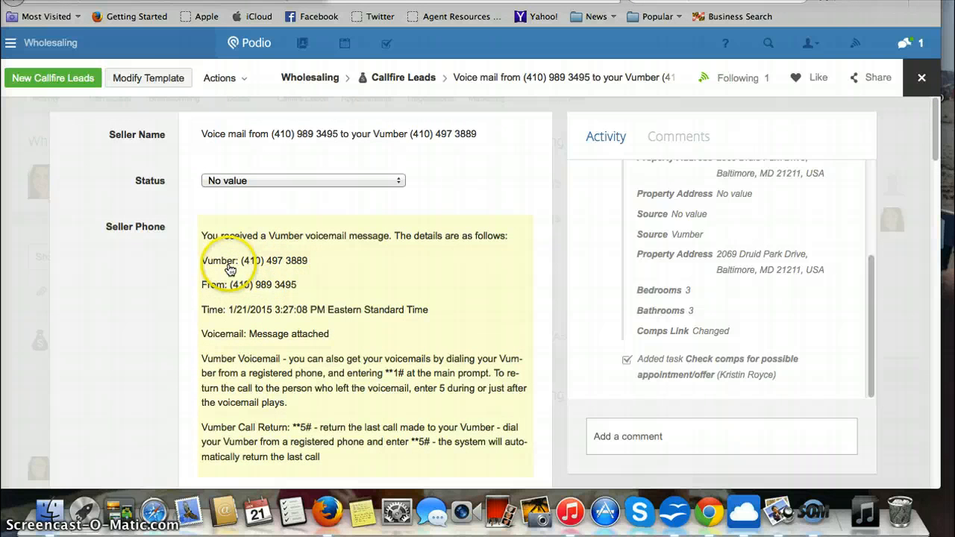
{"action": "mouse_move", "coordinate": [300, 267]}
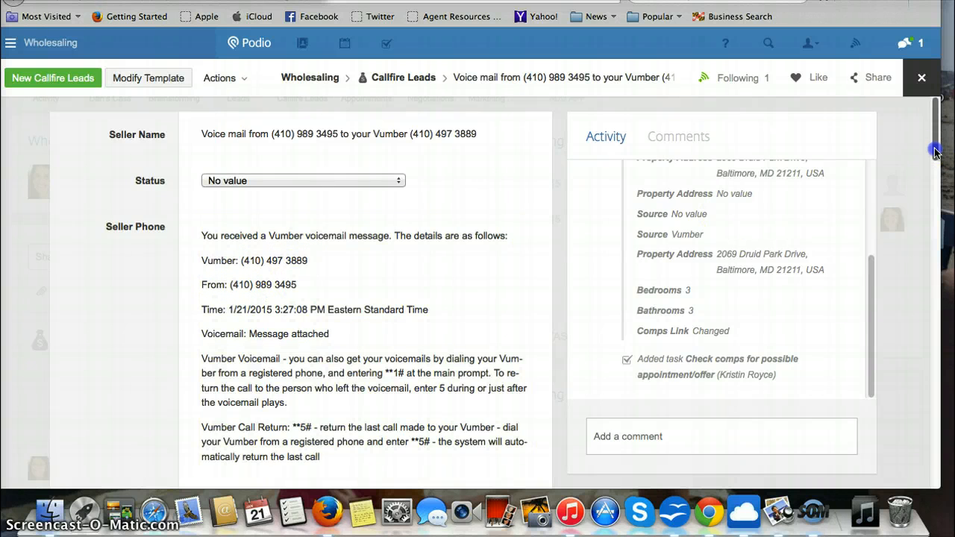
{"action": "scroll", "scroll_direction": "down", "scroll_amount": 3}
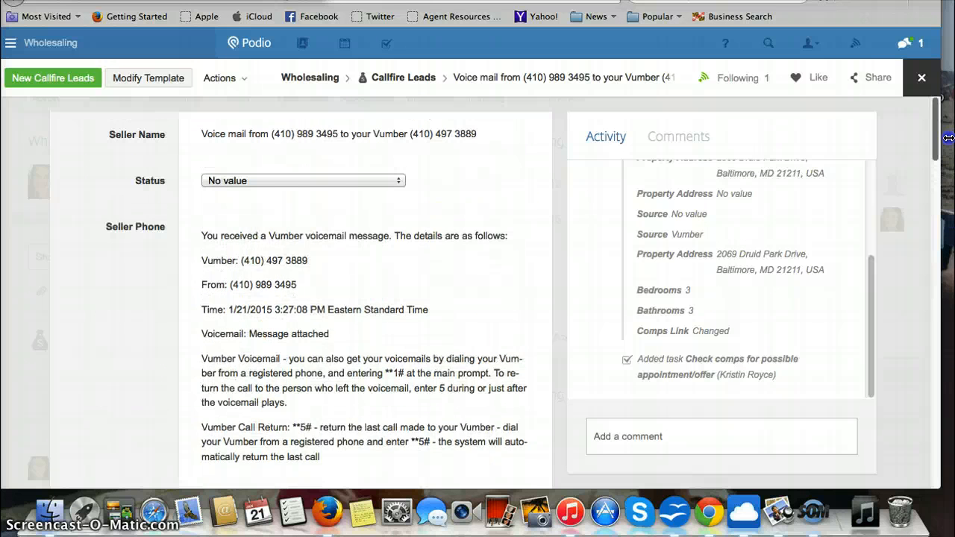
{"action": "scroll", "scroll_direction": "down", "scroll_amount": 3}
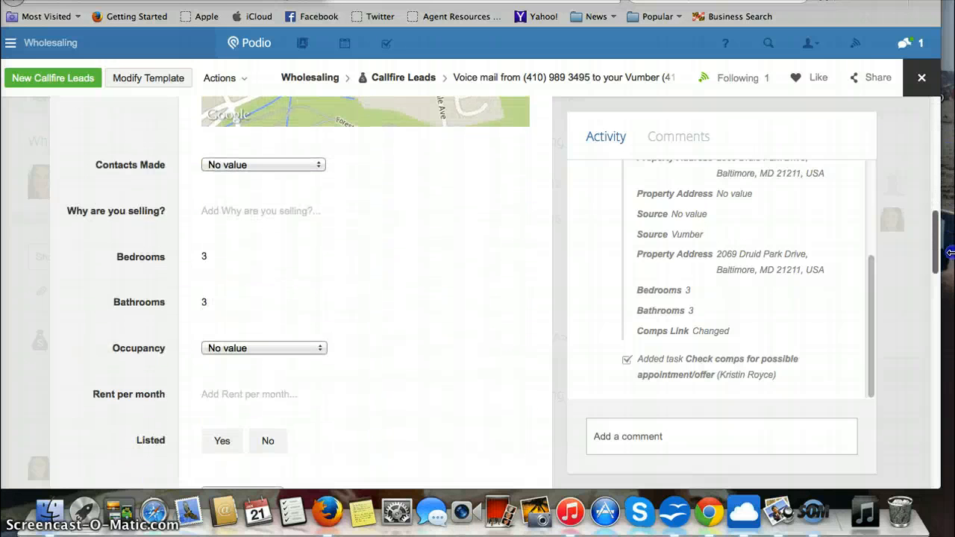